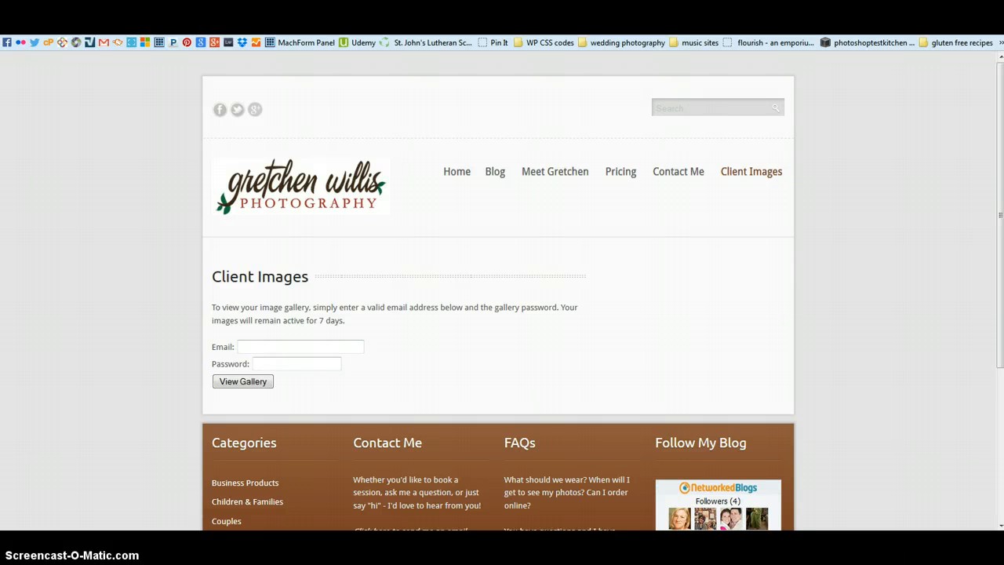
pyautogui.click(301, 347)
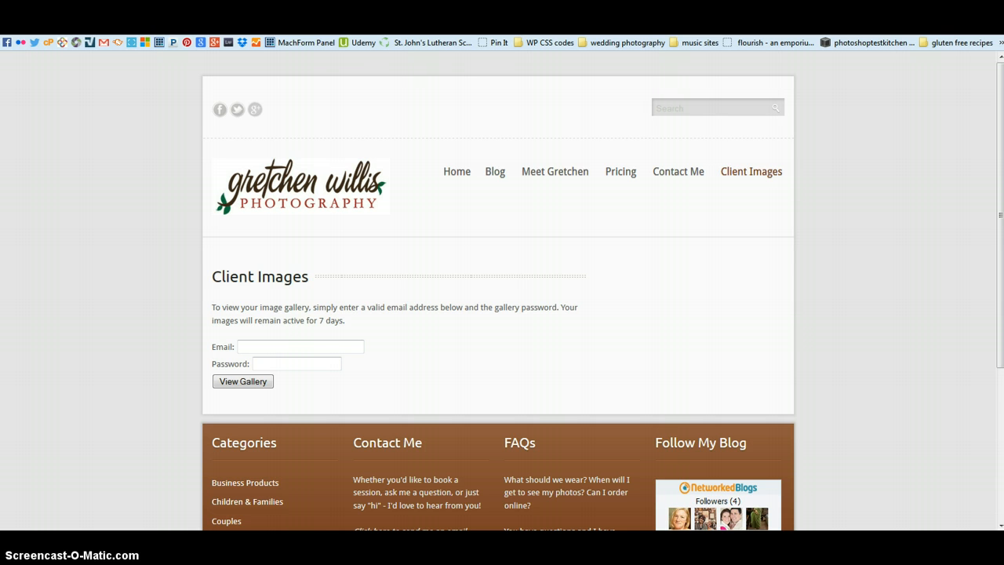
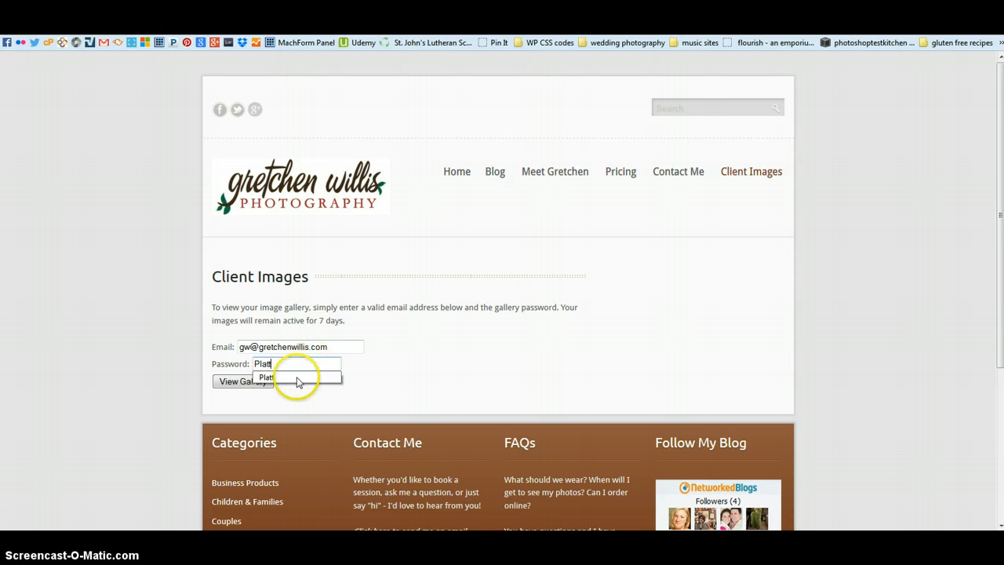
pyautogui.click(242, 381)
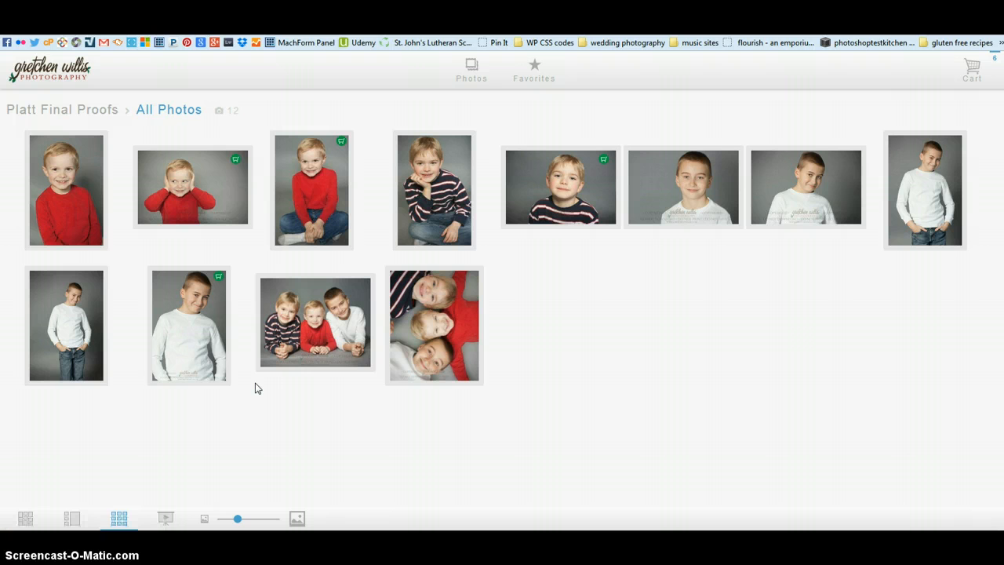
pyautogui.moveTo(755, 297)
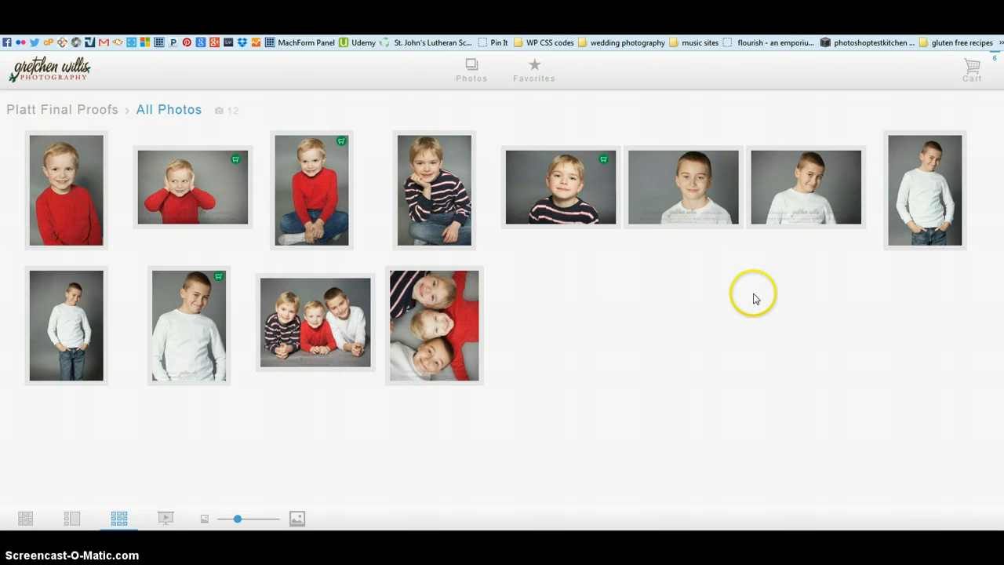
pyautogui.moveTo(606, 179)
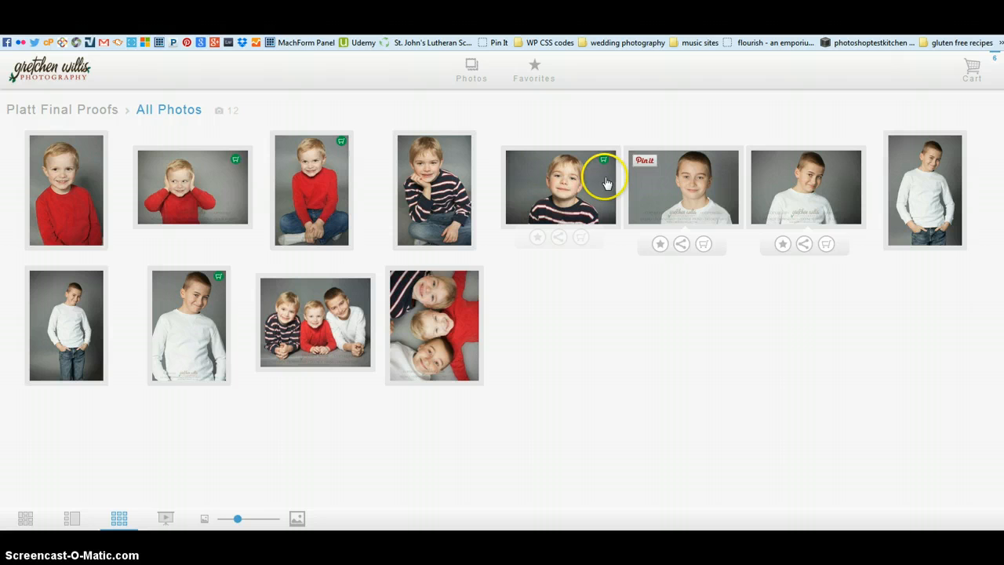
pyautogui.moveTo(353, 144)
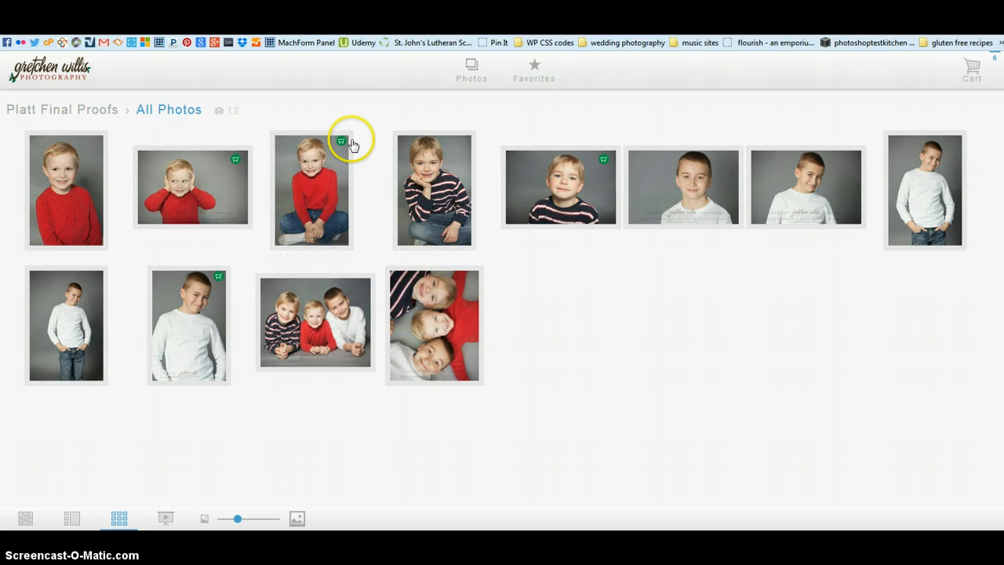
pyautogui.moveTo(238, 161)
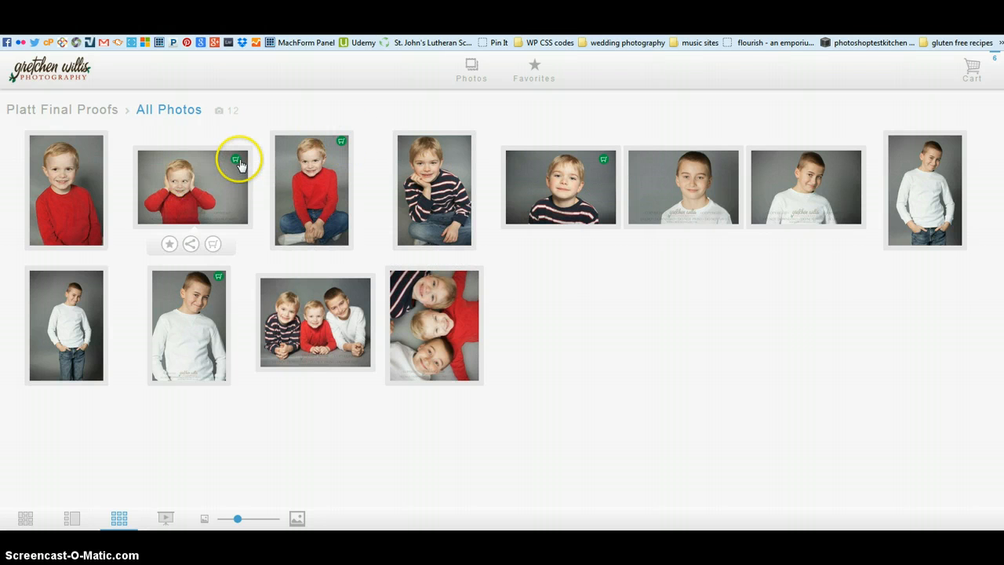
pyautogui.moveTo(72, 206)
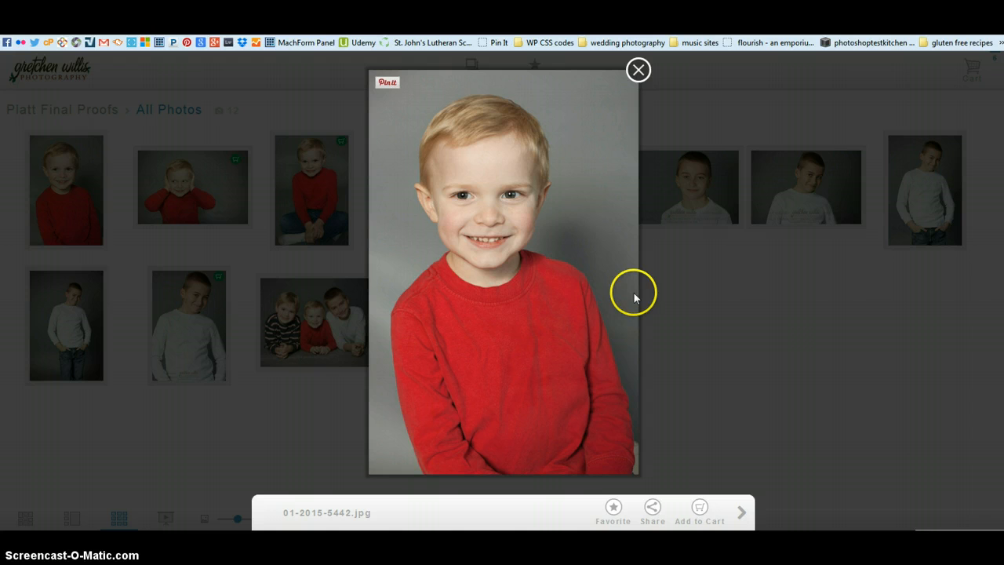
pyautogui.moveTo(660, 465)
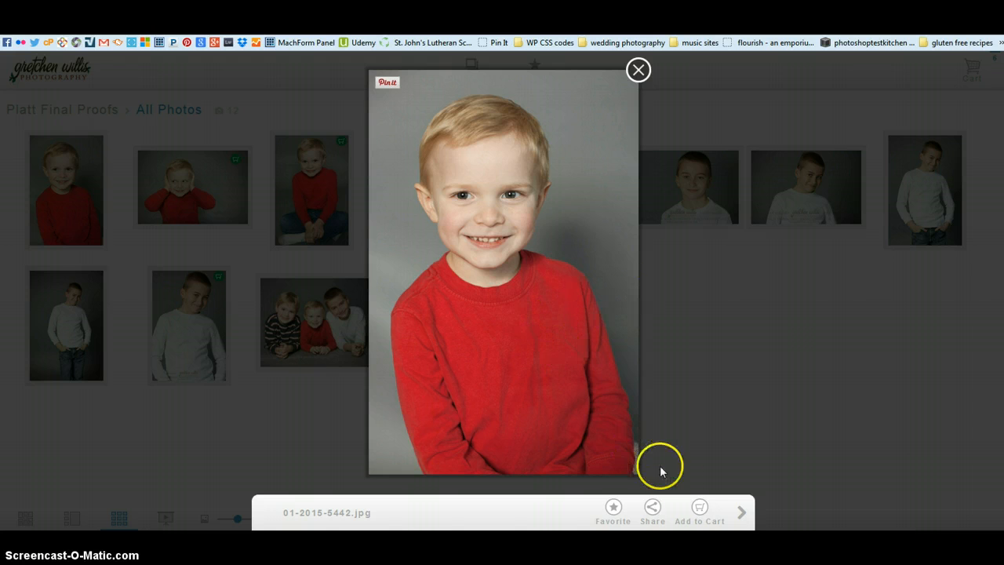
# Add one 8x10 Lustre print of the red-shirt portrait to the cart and return to the grid.
pyautogui.click(699, 507)
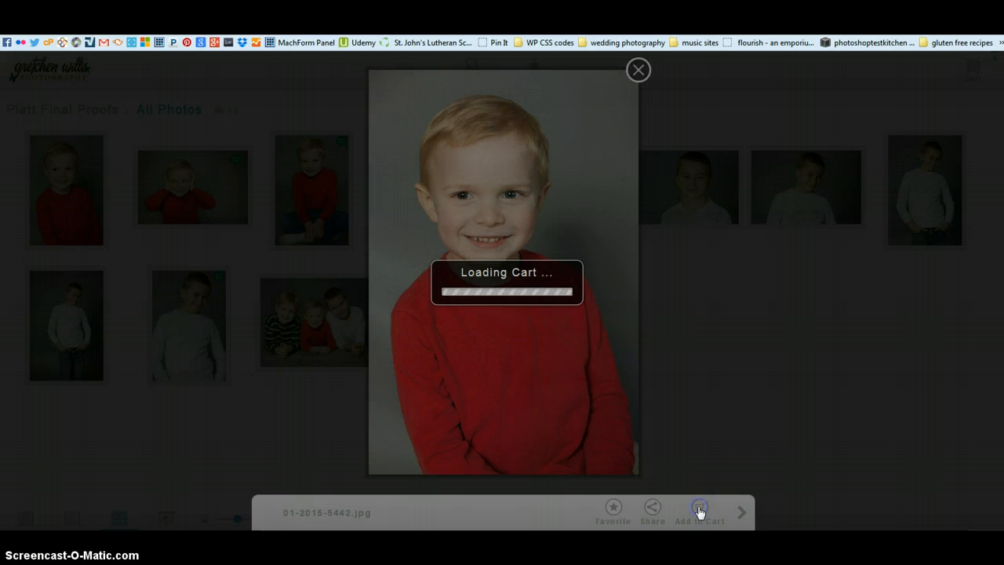
pyautogui.click(700, 507)
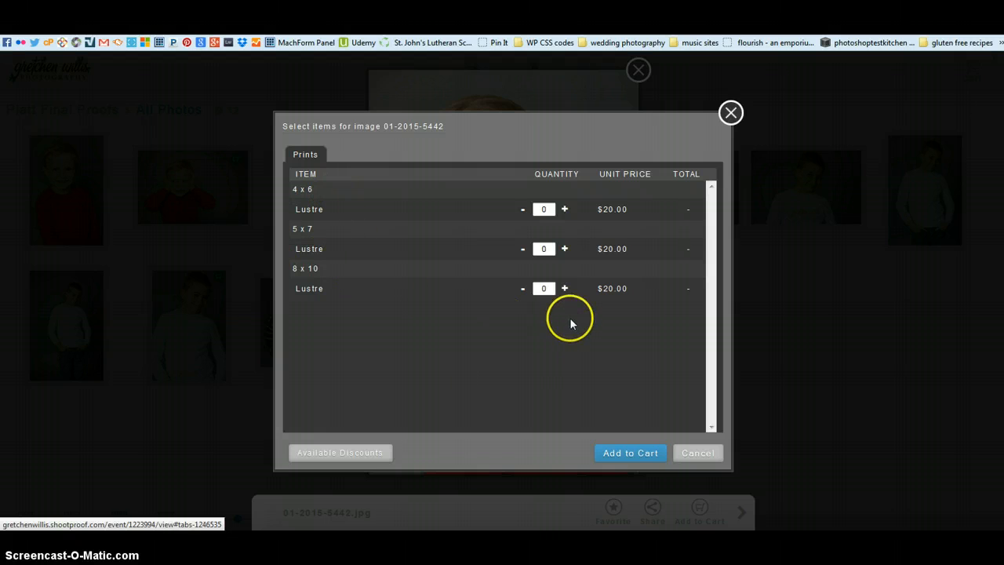
pyautogui.click(564, 288)
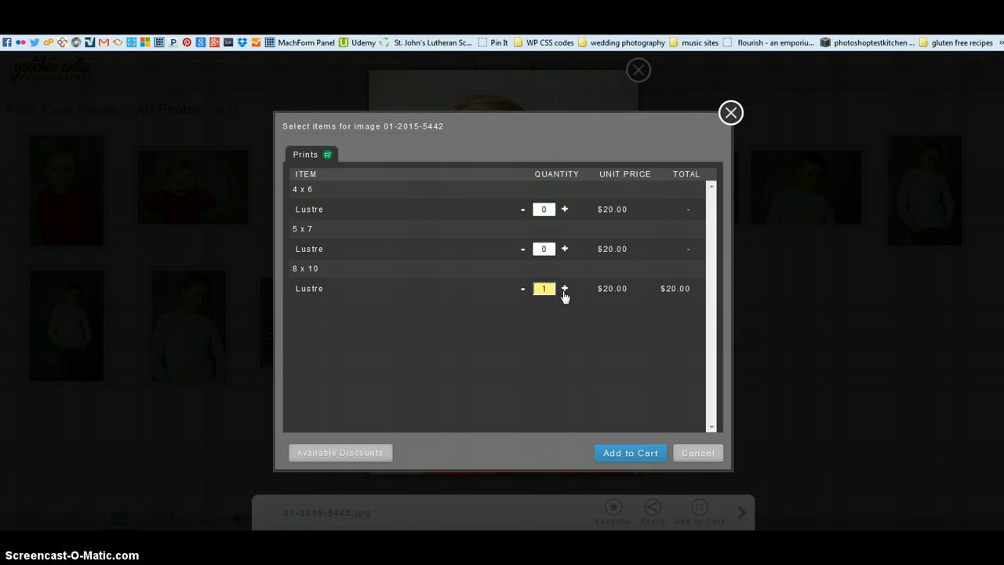
pyautogui.click(564, 209)
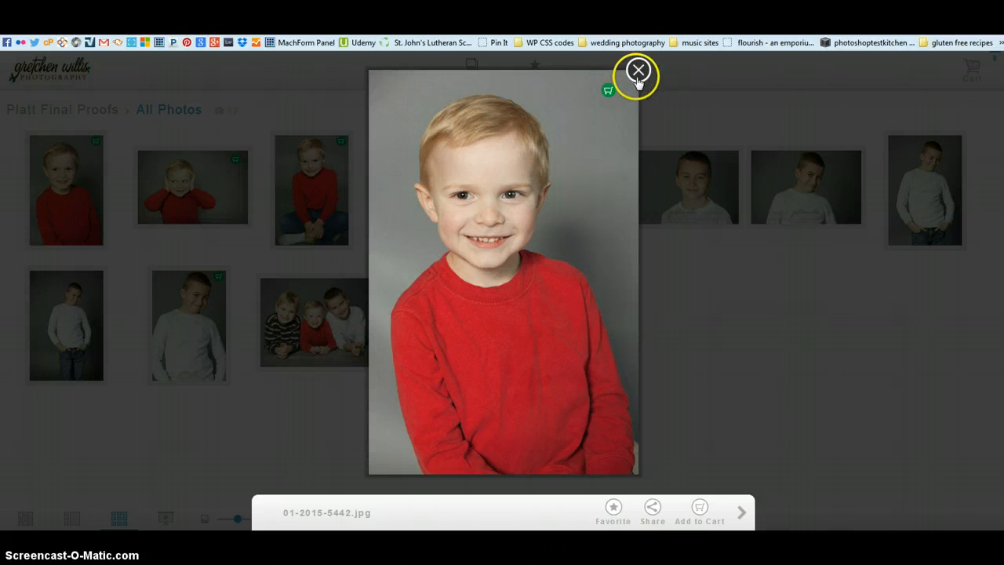
pyautogui.click(638, 69)
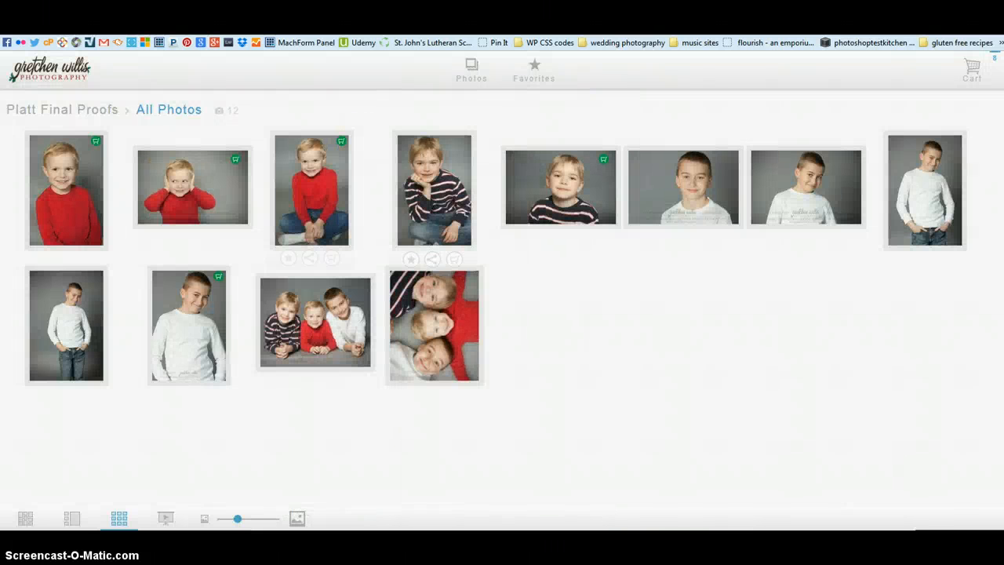
pyautogui.moveTo(806, 233)
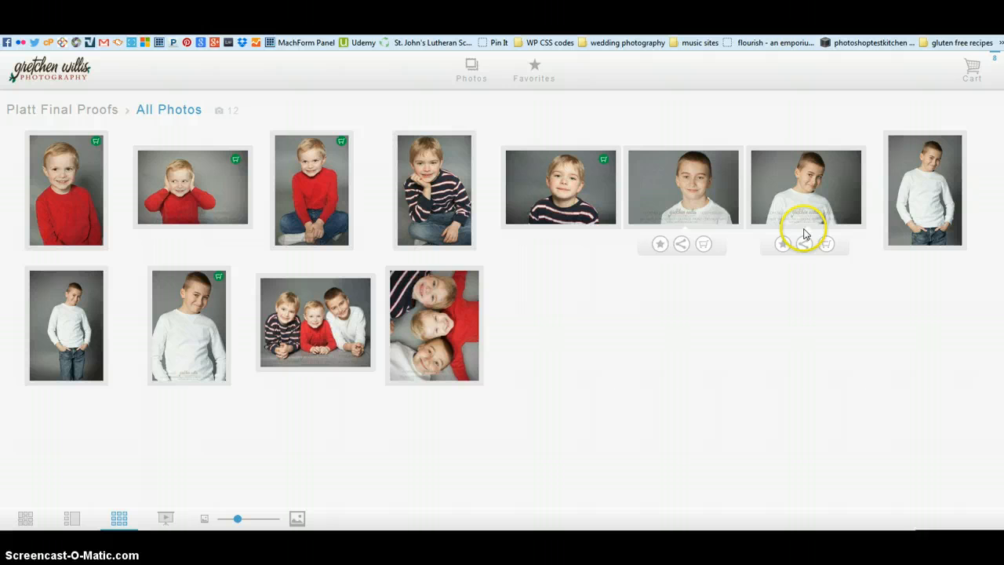
pyautogui.moveTo(144, 248)
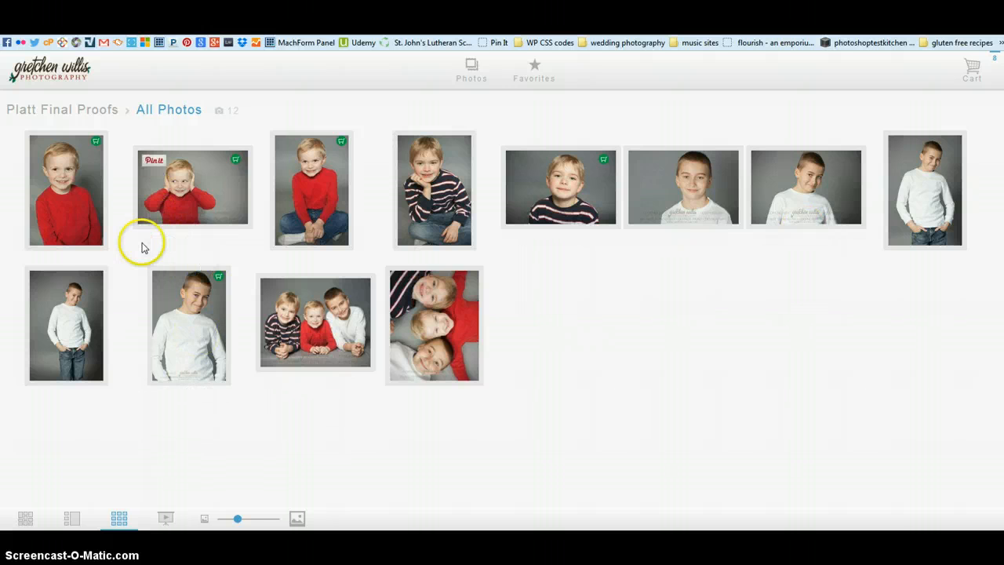
pyautogui.moveTo(938, 219)
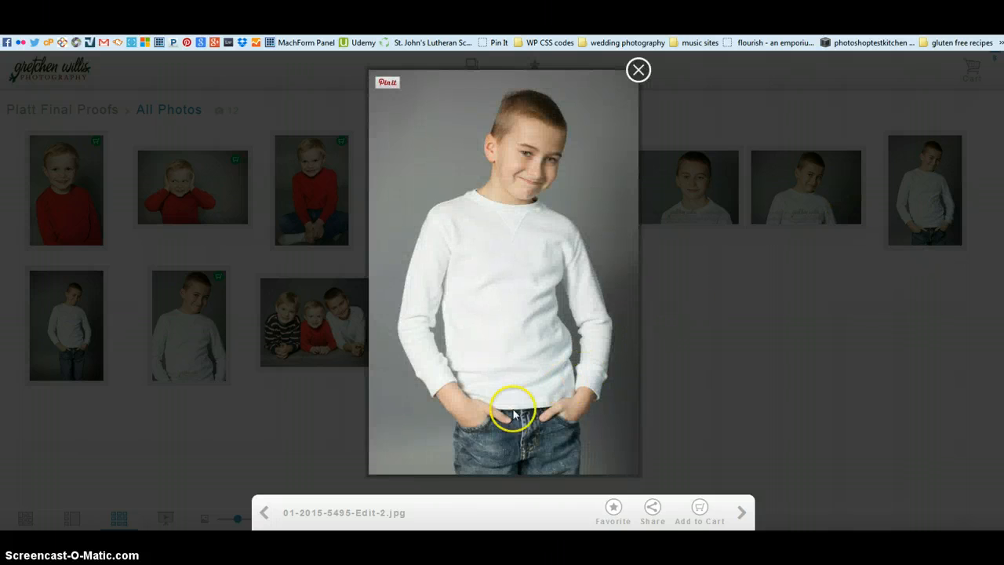
# Add one 4x6 Lustre print of the standing white-shirt portrait to the cart.
pyautogui.click(697, 507)
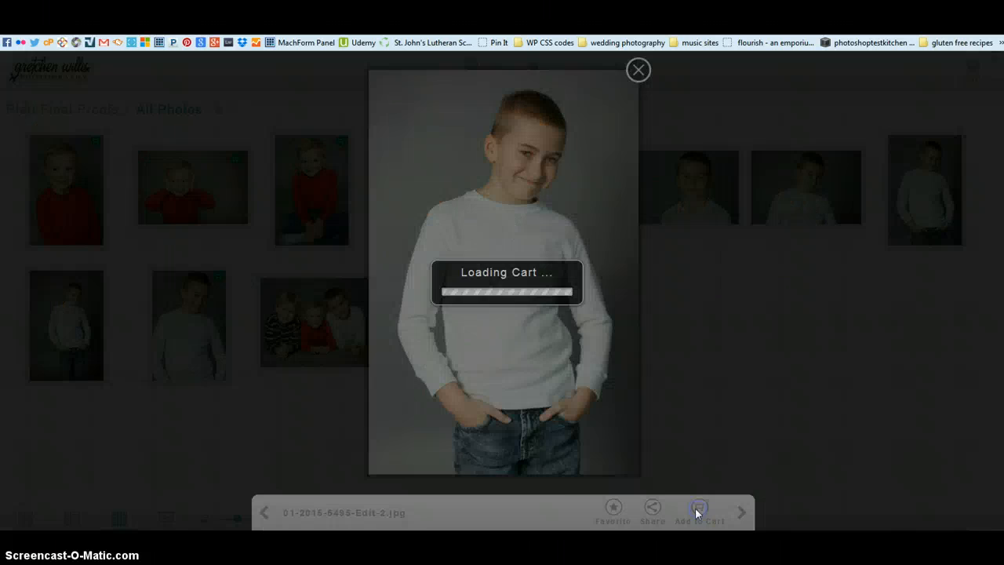
pyautogui.click(697, 506)
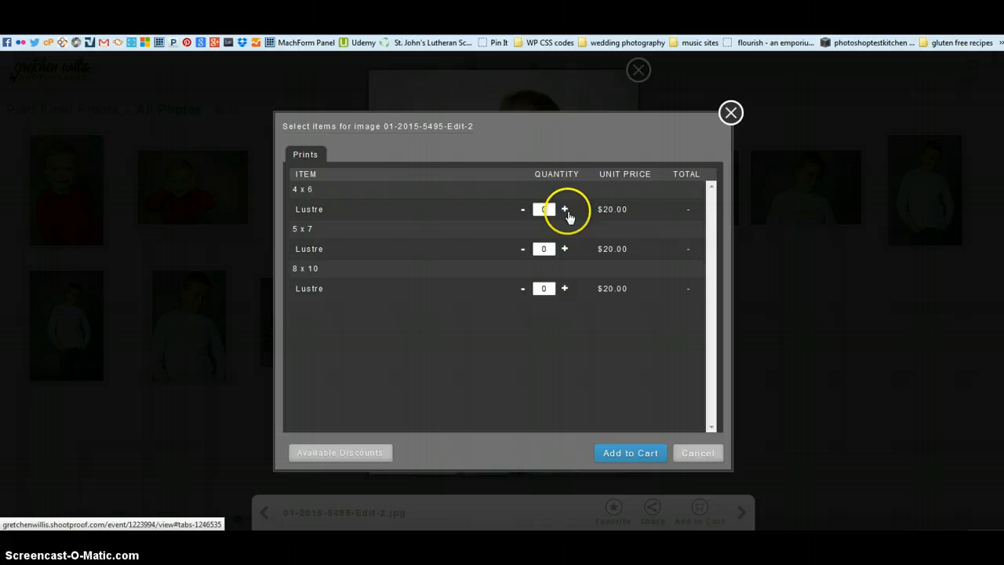
pyautogui.click(565, 208)
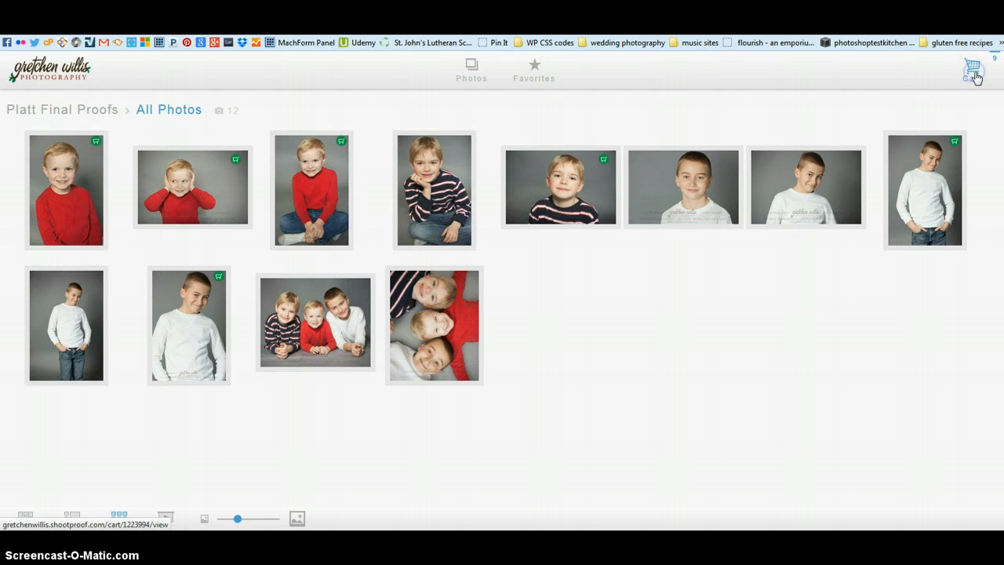
# View the cart listing the ordered Platt Final Proofs prints.
pyautogui.click(972, 69)
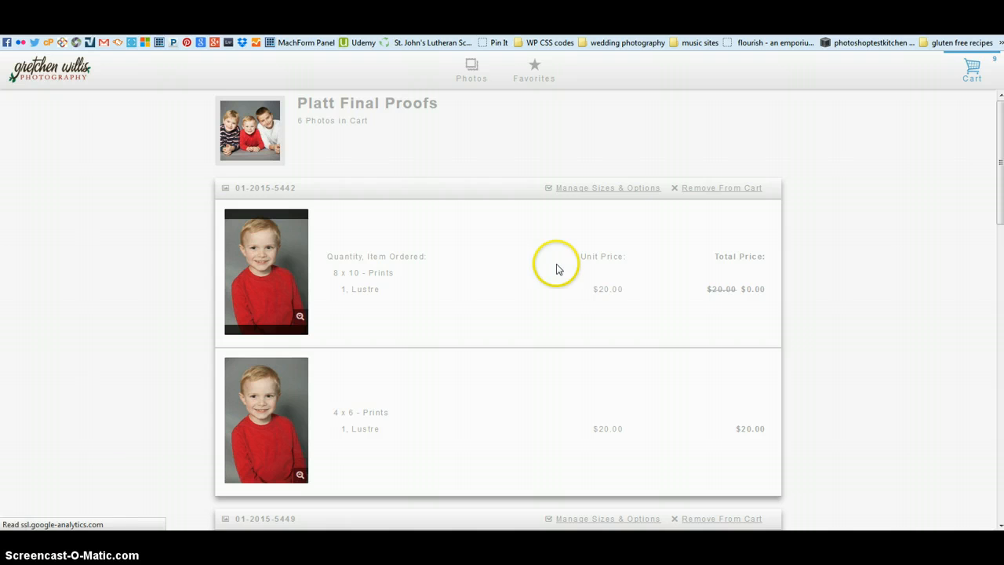
pyautogui.moveTo(558, 270)
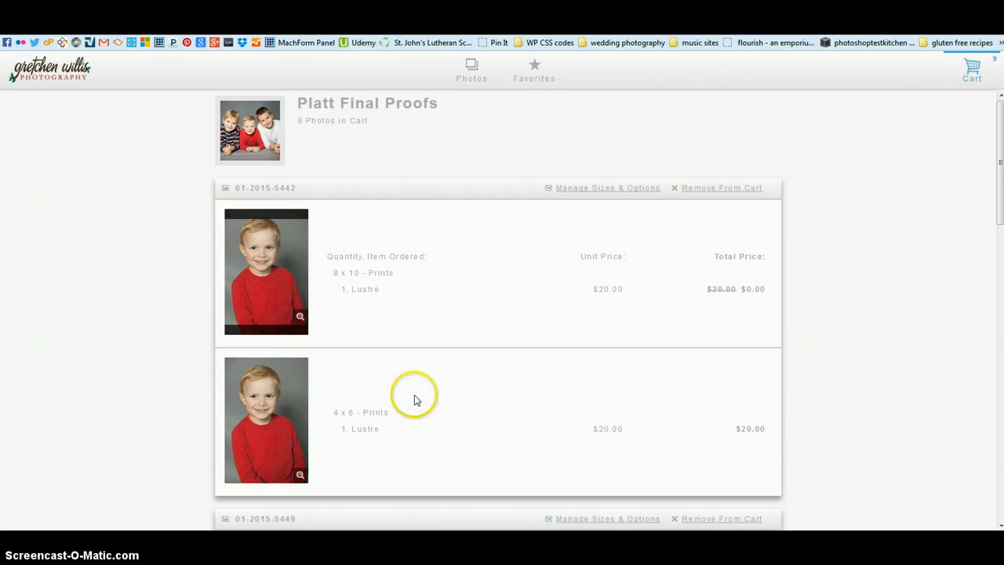
pyautogui.moveTo(254, 395)
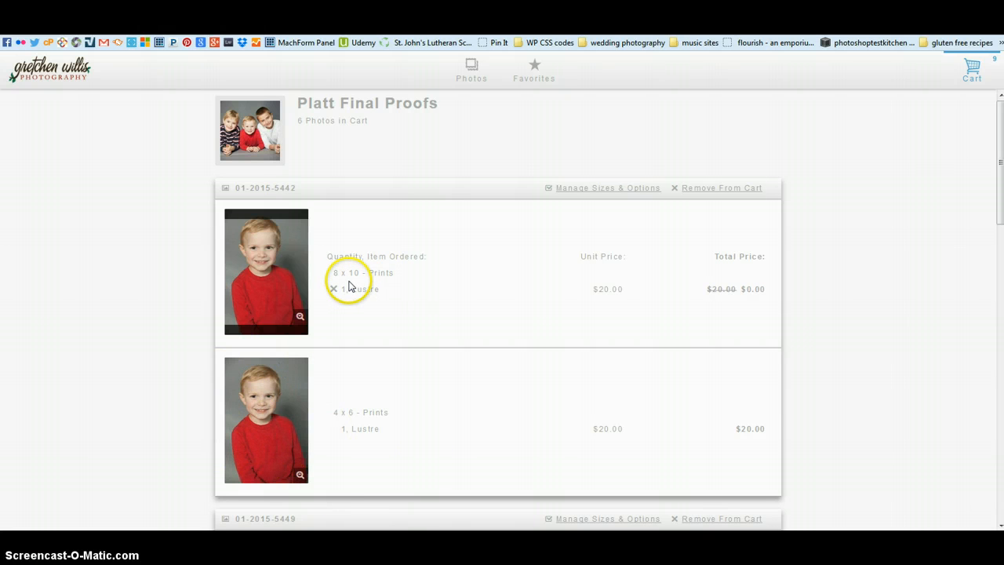
pyautogui.moveTo(302, 282)
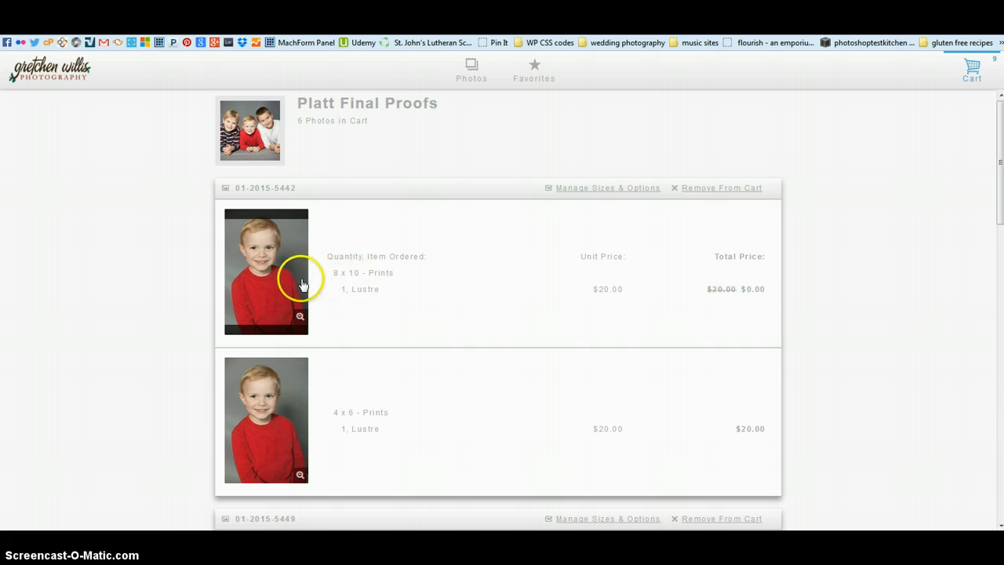
pyautogui.moveTo(288, 285)
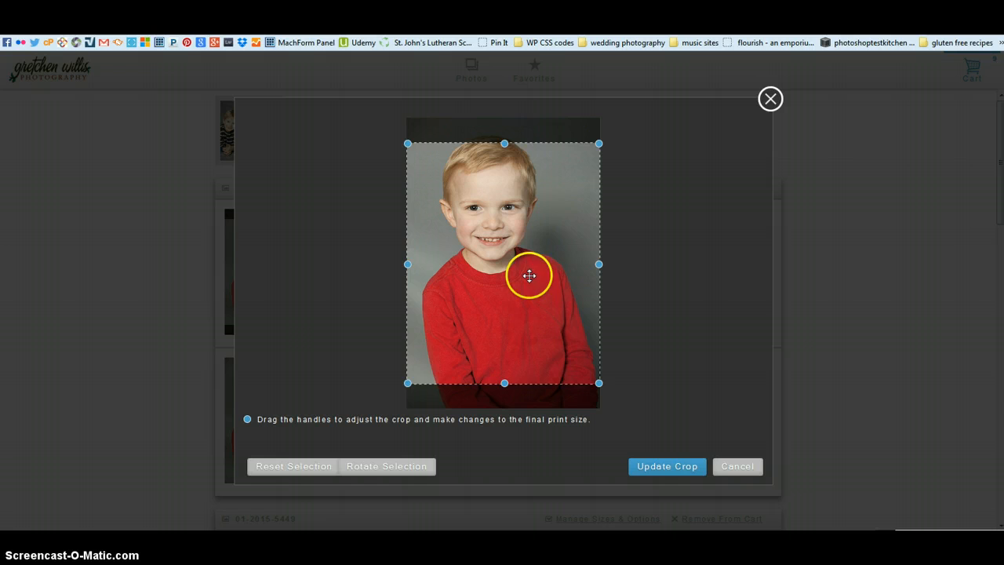
# Adjust and apply the crop on the first print, repositioning it around the boy's head.
pyautogui.moveTo(529, 277); pyautogui.dragTo(540, 339)
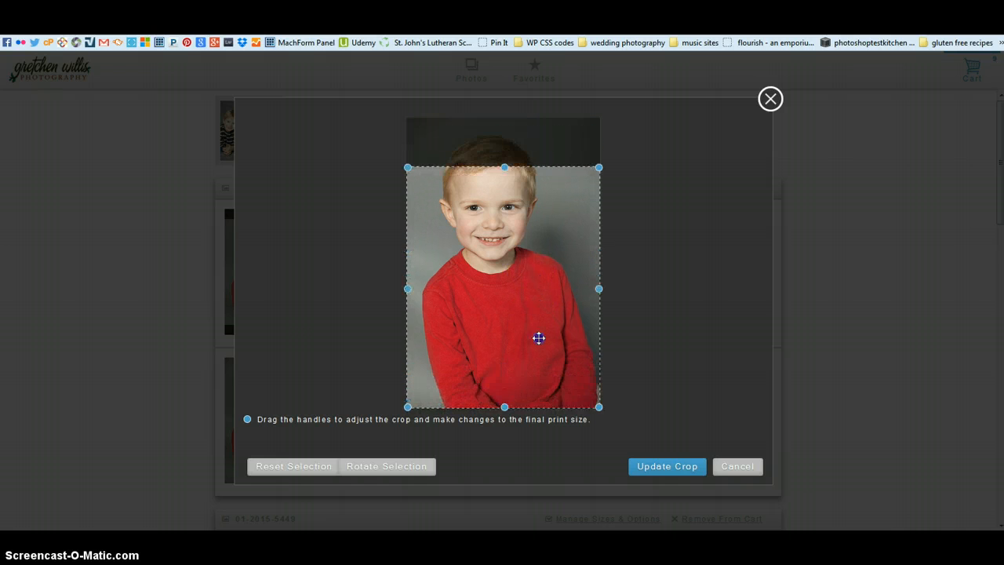
pyautogui.moveTo(540, 337); pyautogui.dragTo(540, 358)
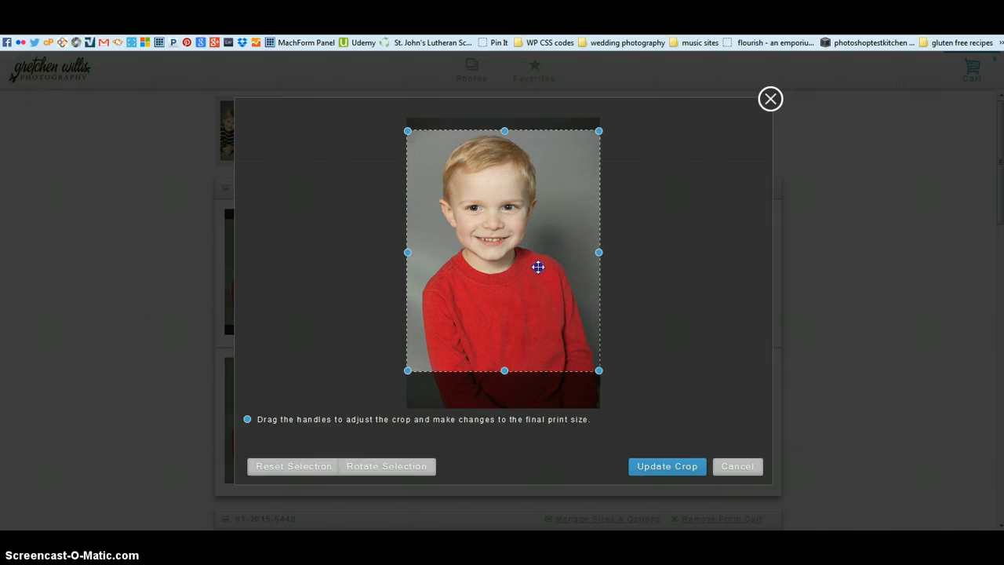
pyautogui.click(666, 465)
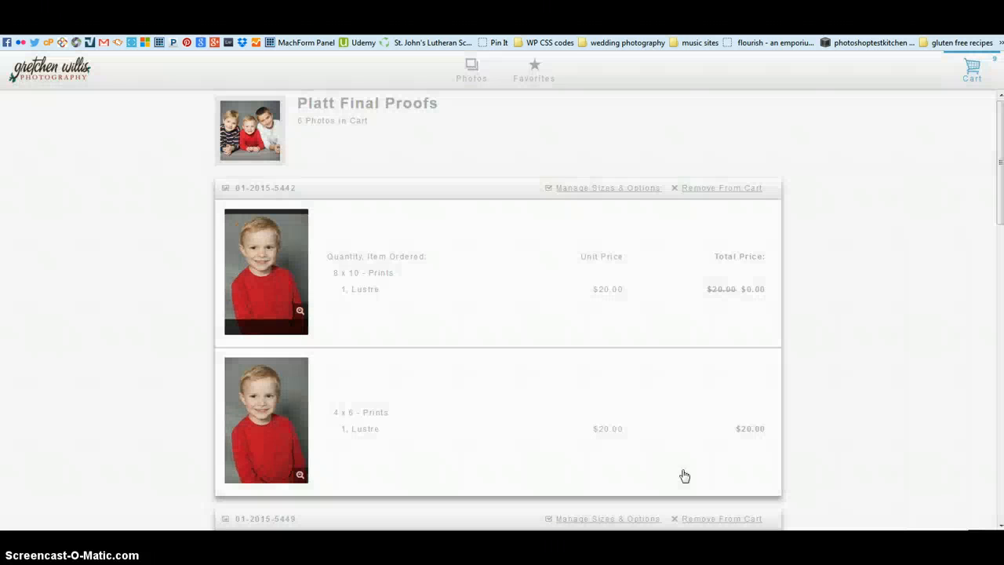
pyautogui.moveTo(263, 273)
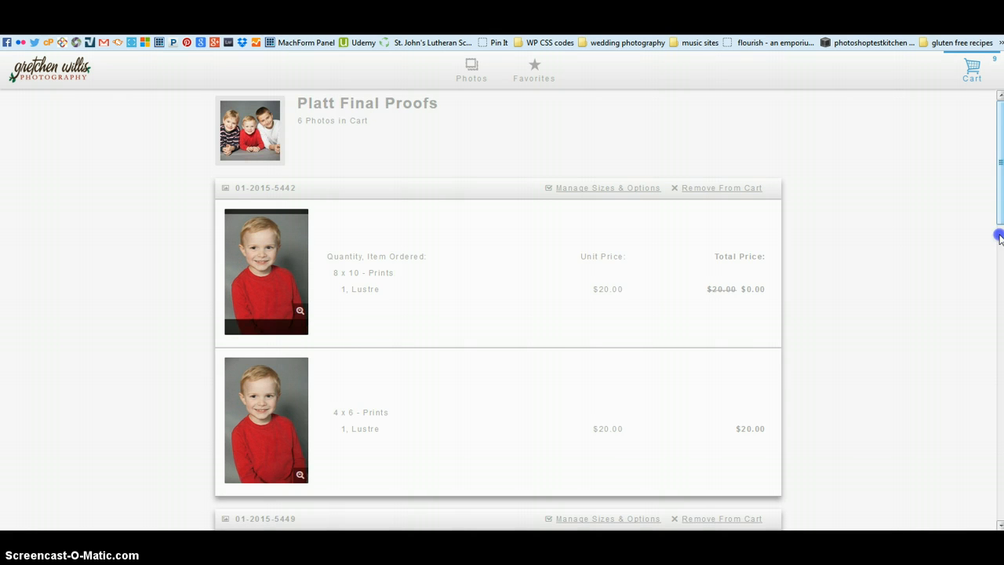
# Tighten and apply the crop on the 4x6 white-shirt print.
pyautogui.scroll(-3)
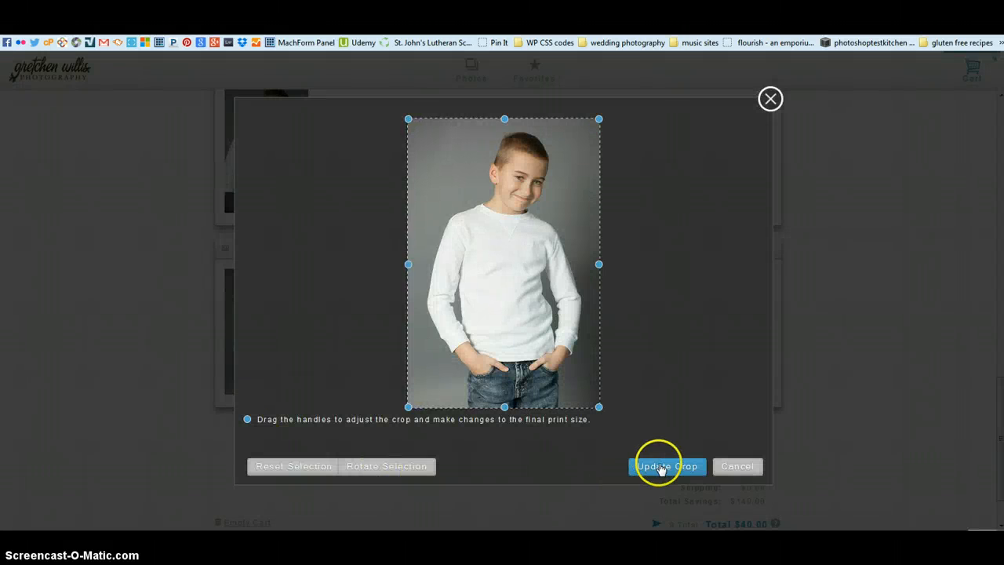
pyautogui.moveTo(505, 407); pyautogui.dragTo(505, 358)
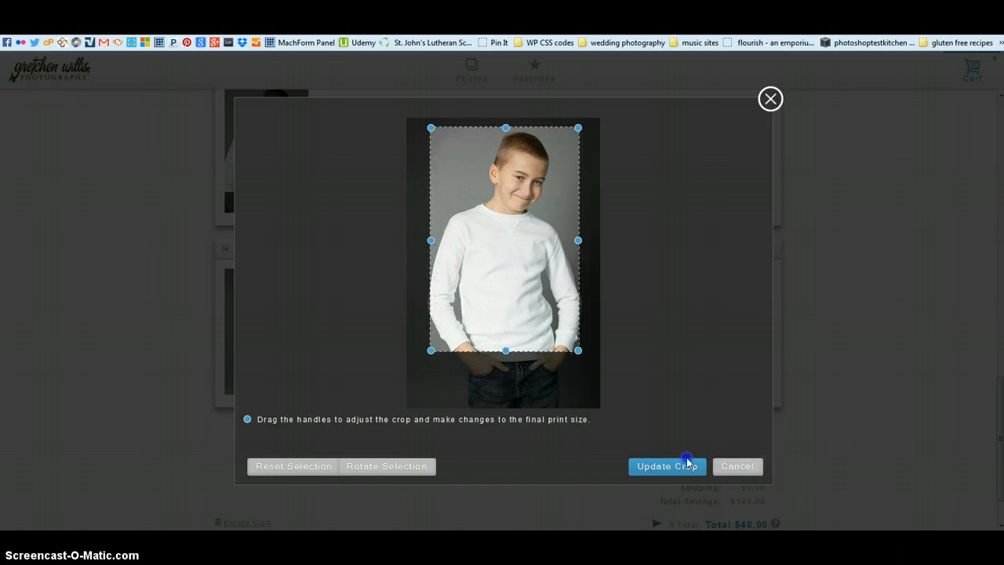
pyautogui.click(667, 466)
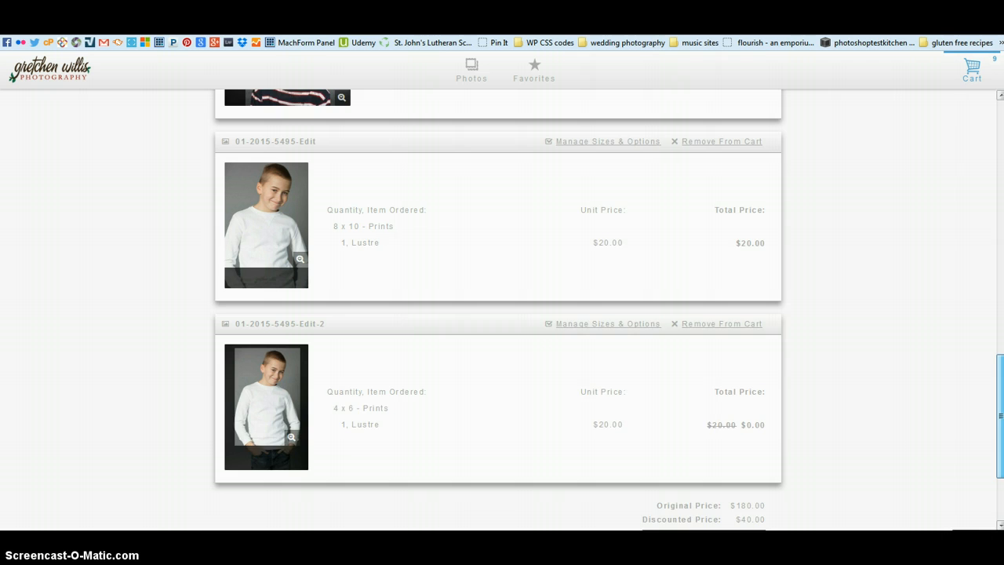
pyautogui.scroll(-3)
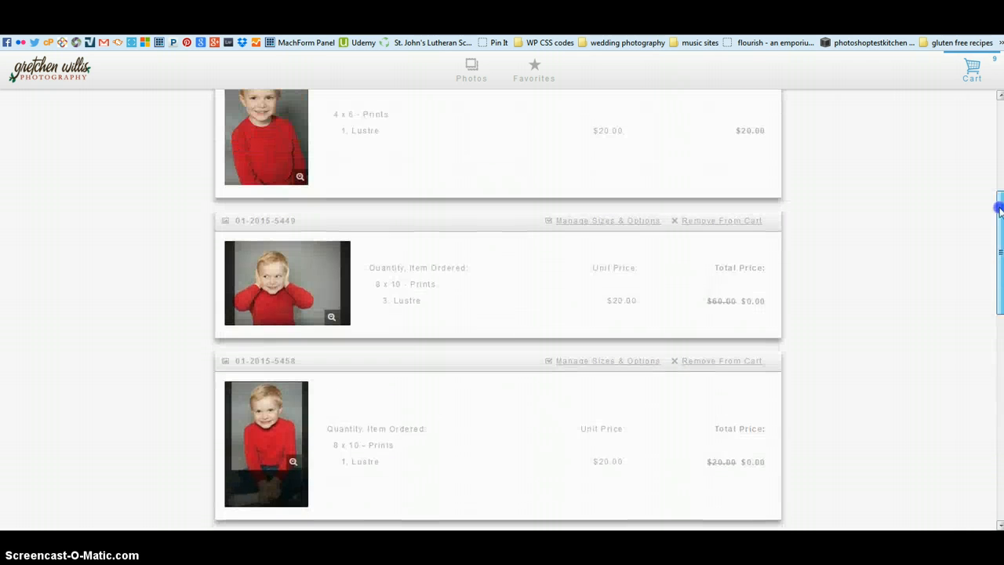
pyautogui.scroll(3)
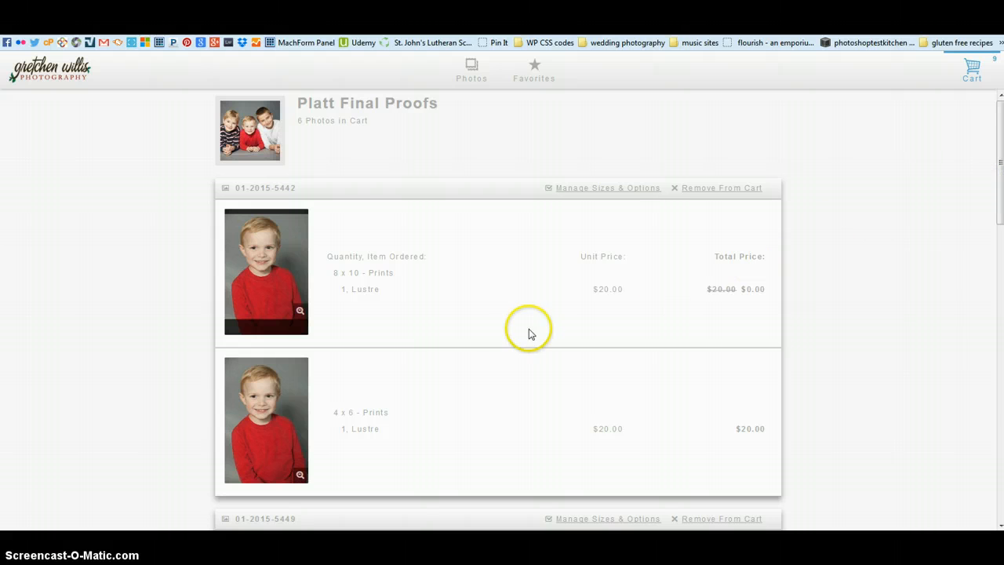
pyautogui.moveTo(437, 354)
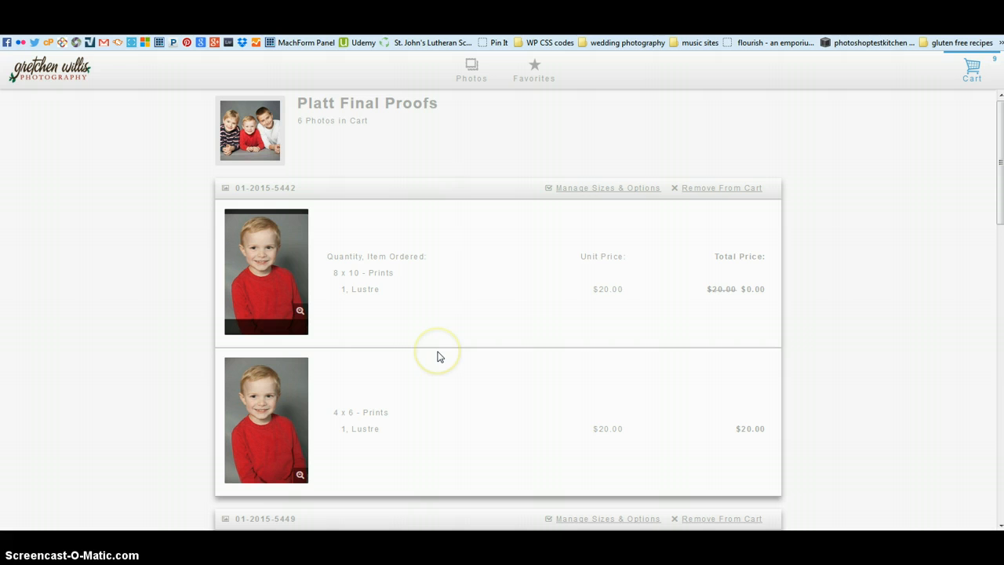
pyautogui.moveTo(816, 317)
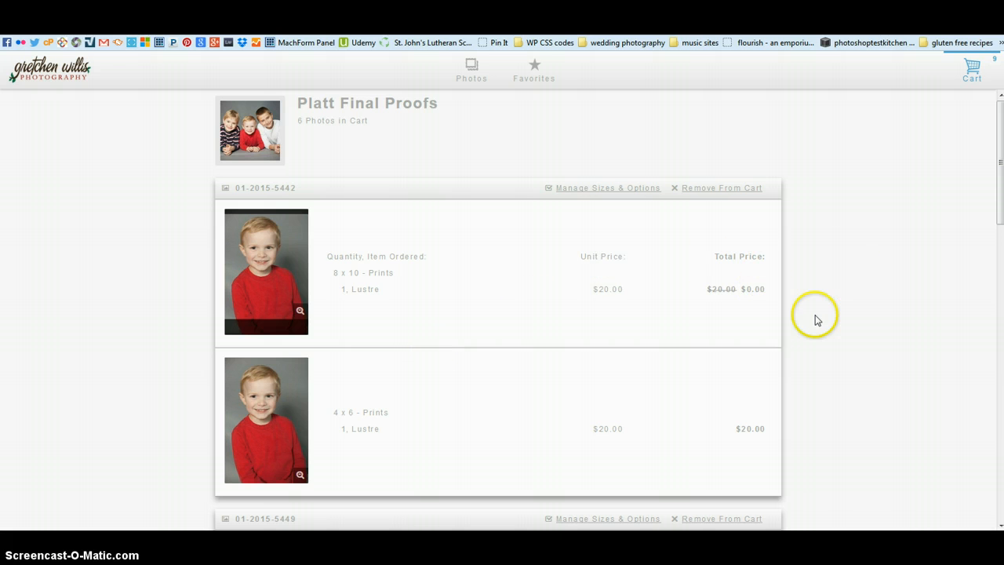
pyautogui.moveTo(731, 270)
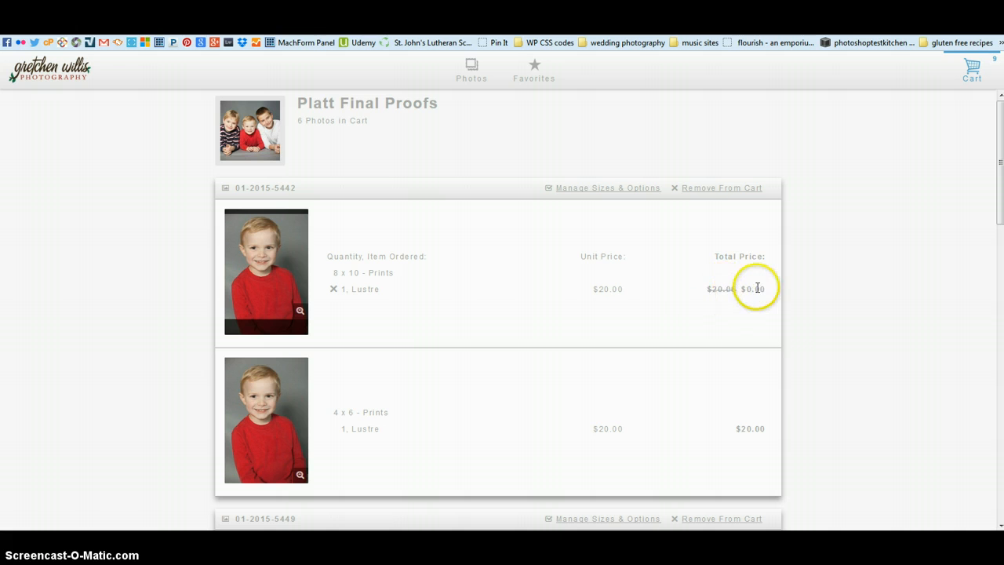
pyautogui.moveTo(997, 195)
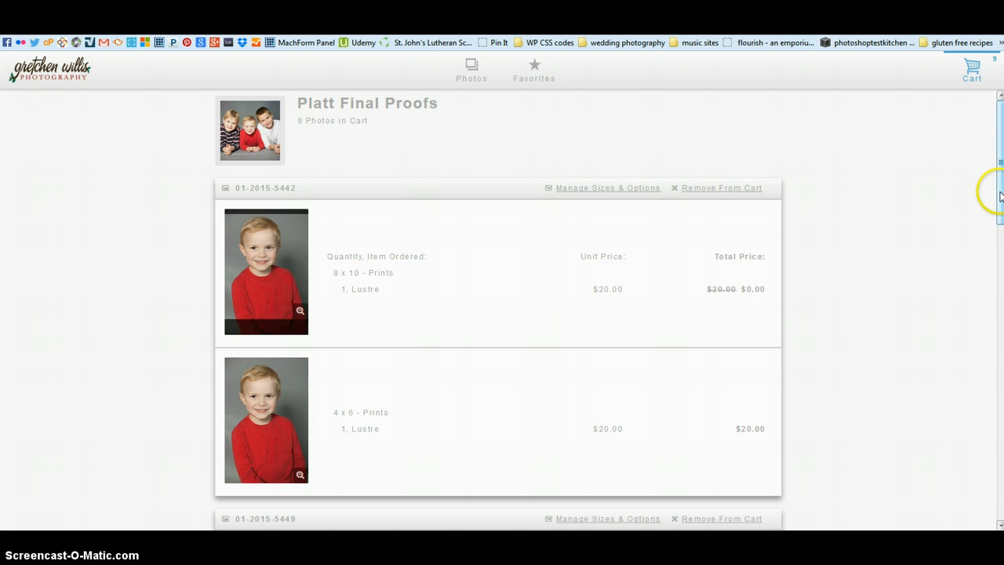
pyautogui.scroll(-3)
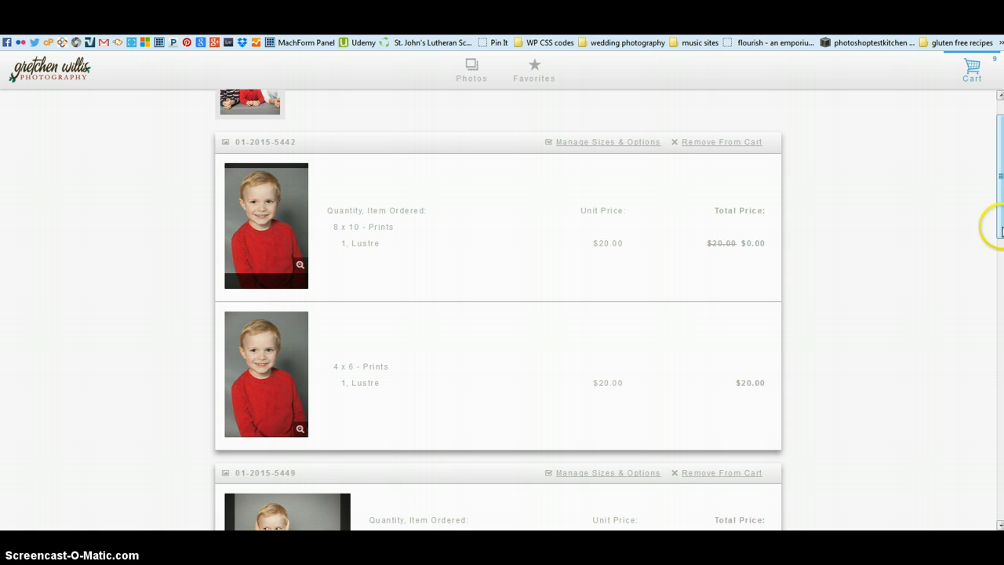
pyautogui.scroll(-3)
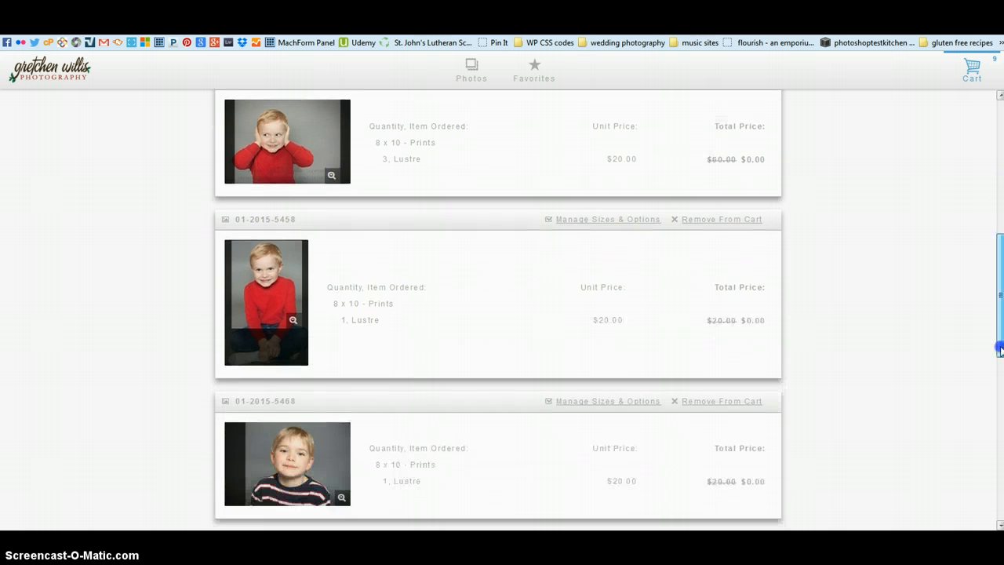
pyautogui.scroll(-3)
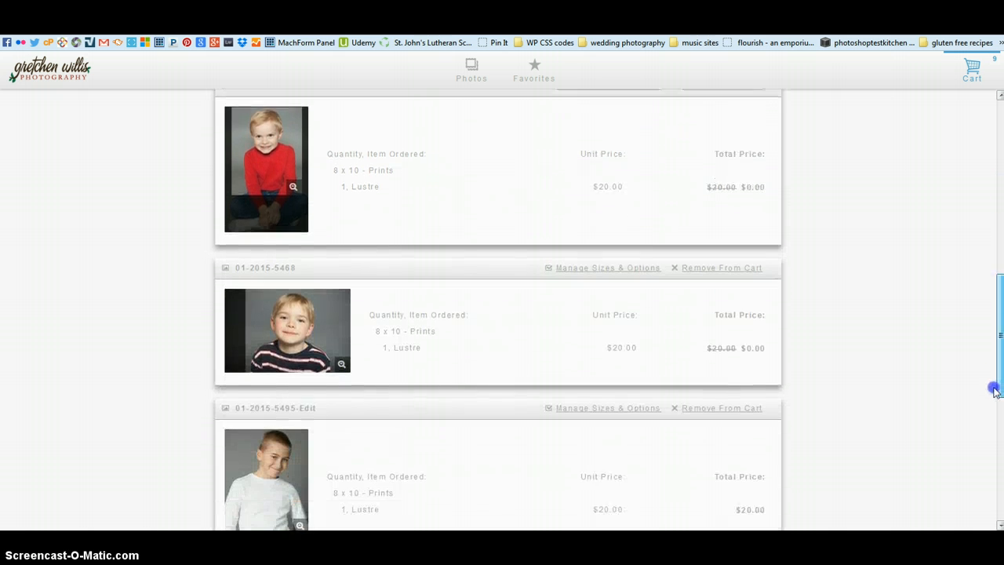
pyautogui.scroll(-3)
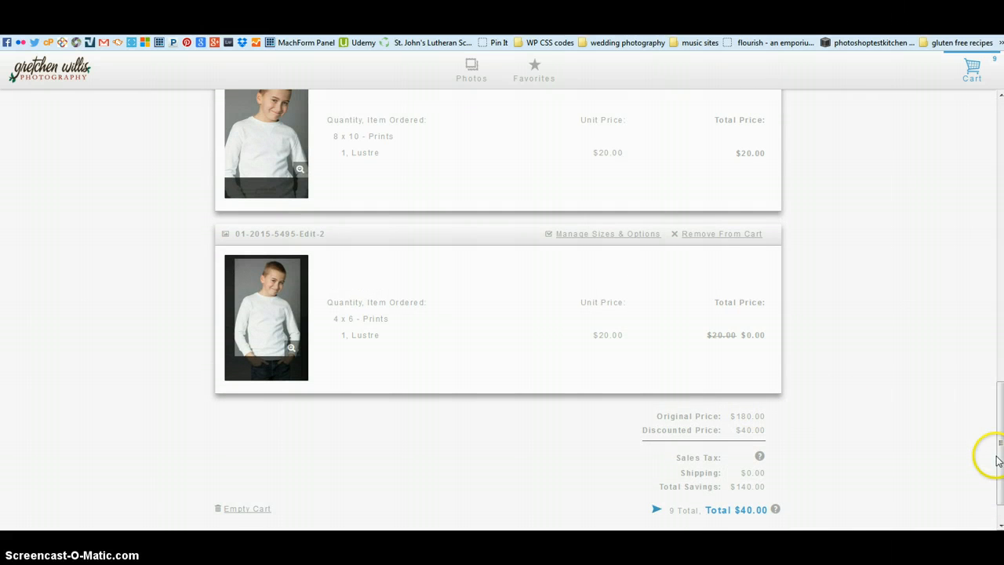
pyautogui.scroll(3)
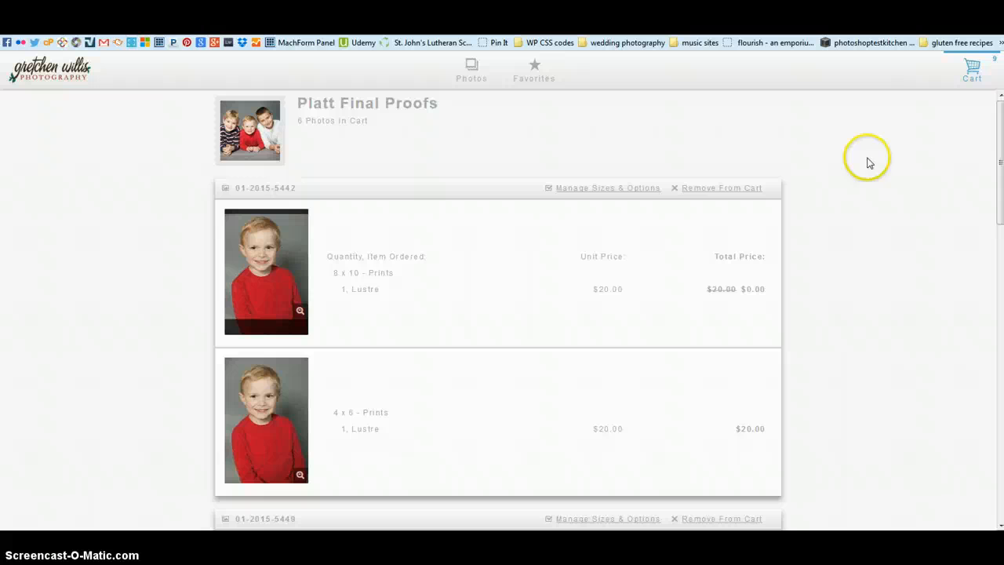
# Remove the 8x10 white-shirt print so the cart total drops to $20.00.
pyautogui.scroll(-3)
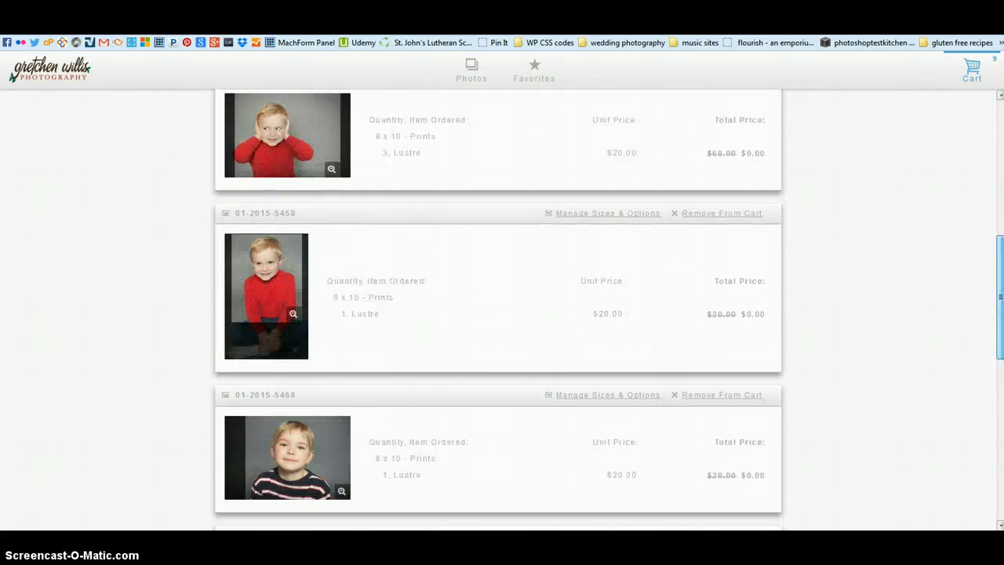
pyautogui.scroll(-3)
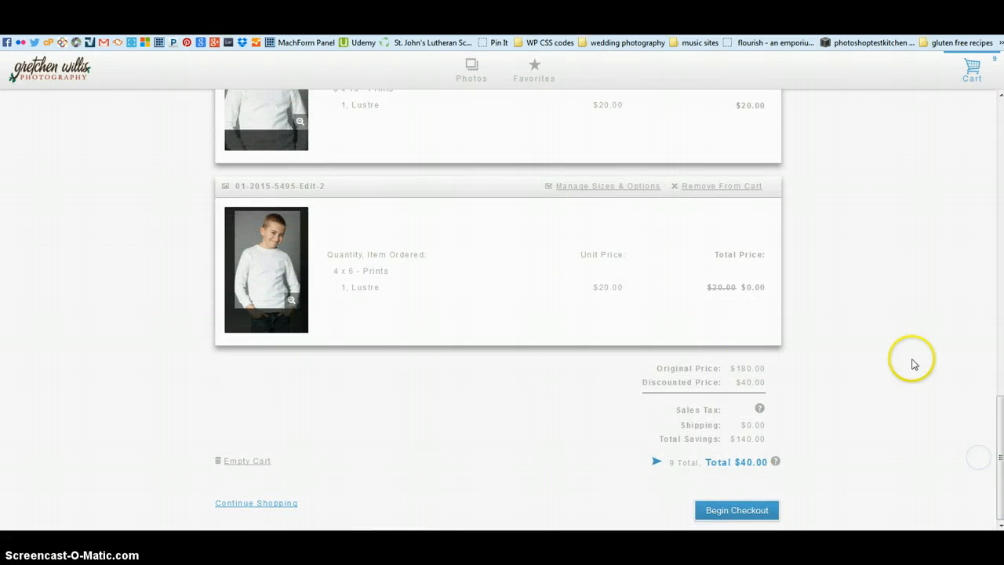
pyautogui.scroll(3)
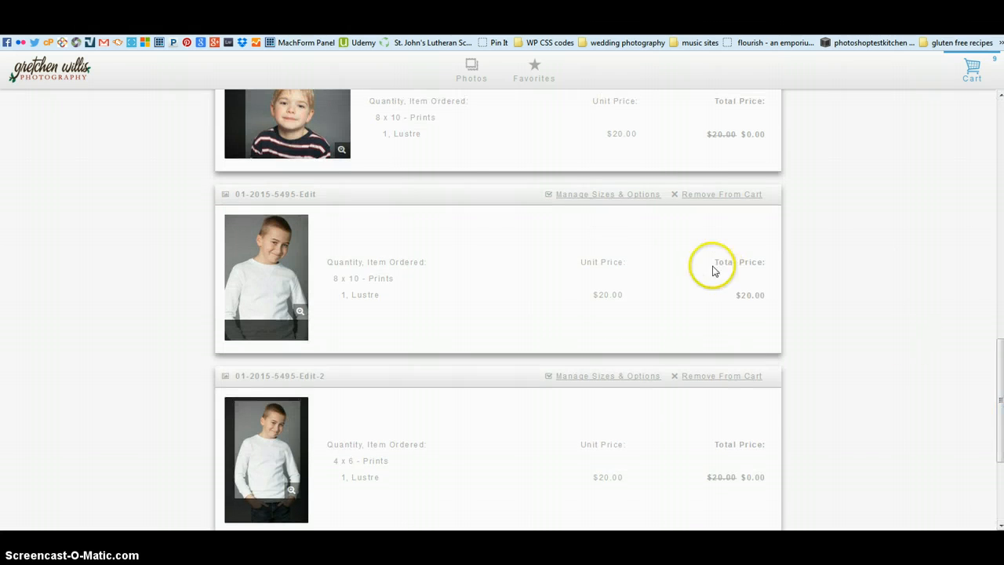
pyautogui.click(722, 194)
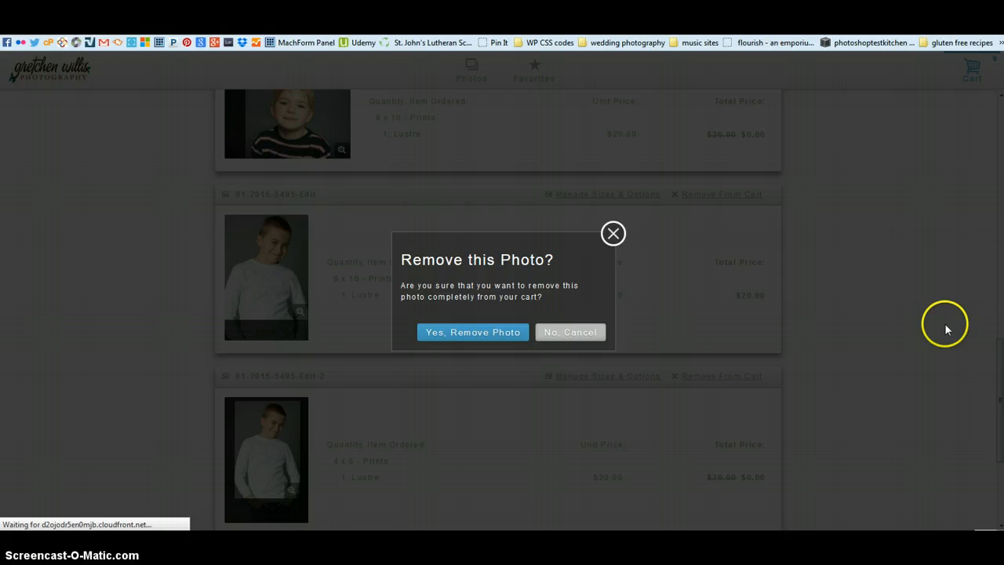
pyautogui.click(472, 332)
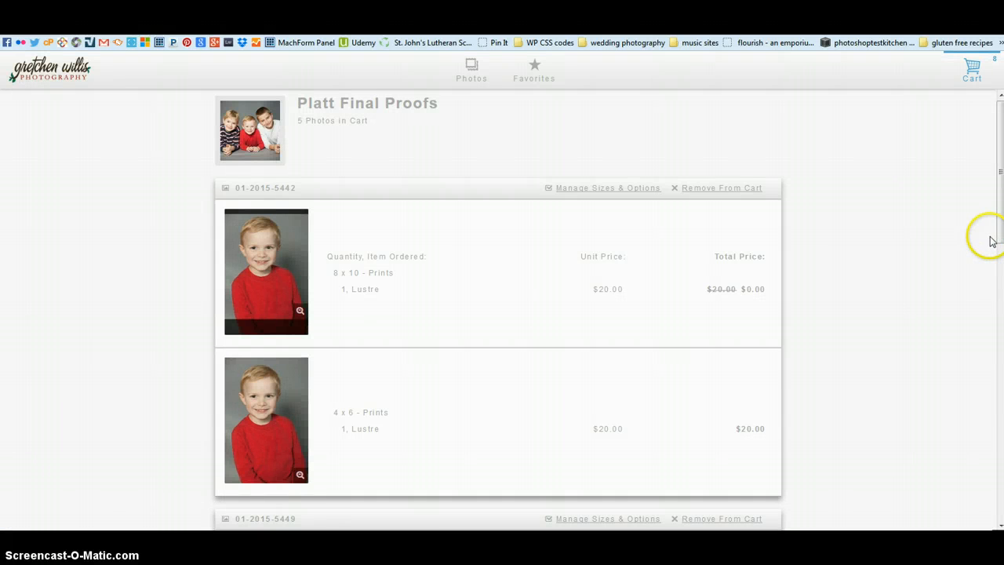
# Begin checkout, reaching the contact and shipping form.
pyautogui.scroll(-3)
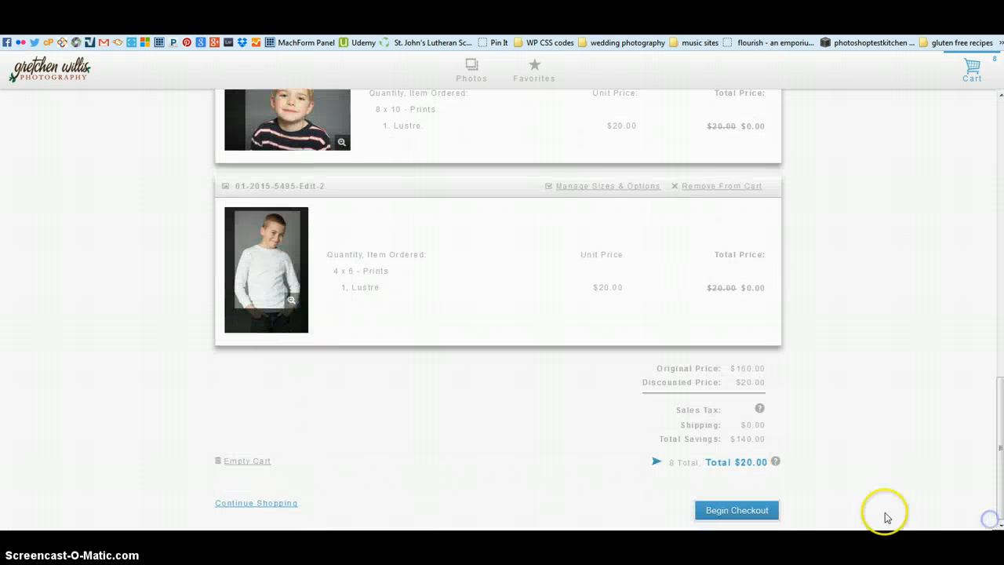
pyautogui.click(737, 509)
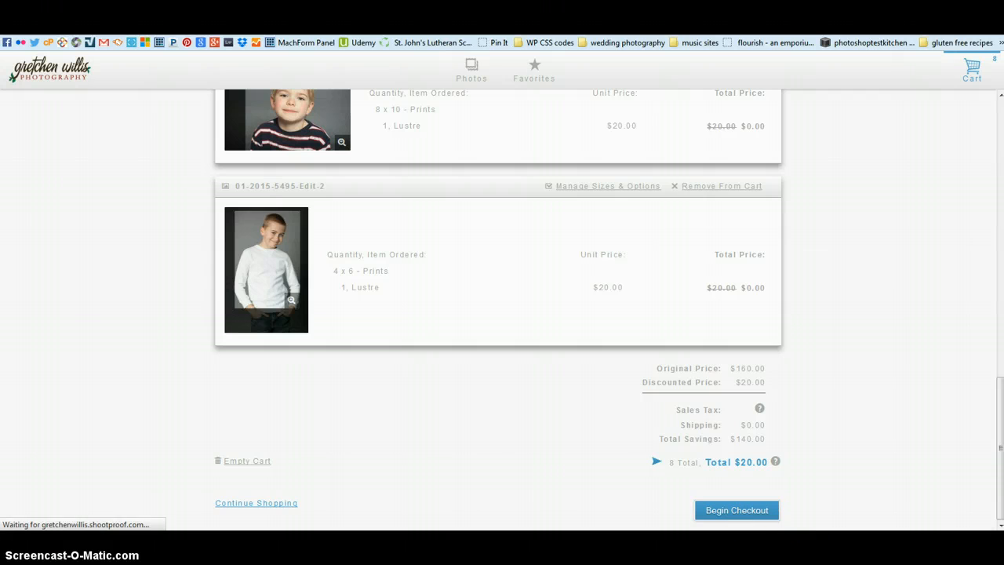
pyautogui.click(737, 510)
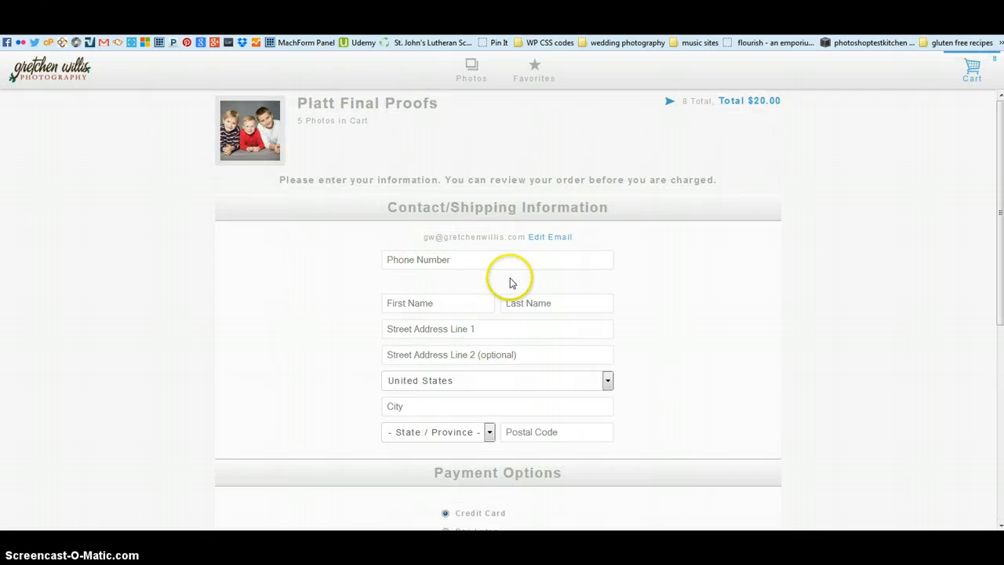
pyautogui.moveTo(497, 398)
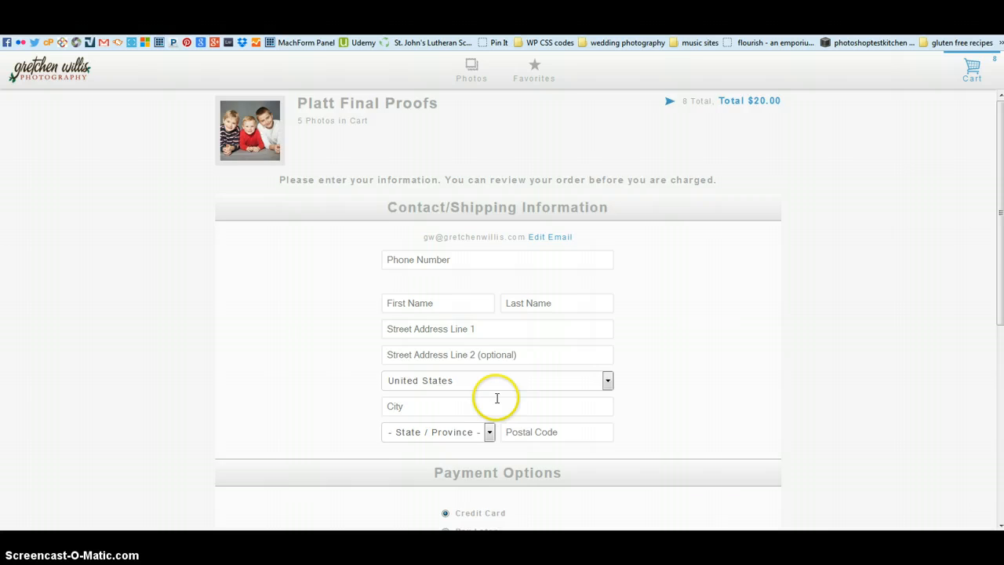
pyautogui.scroll(-3)
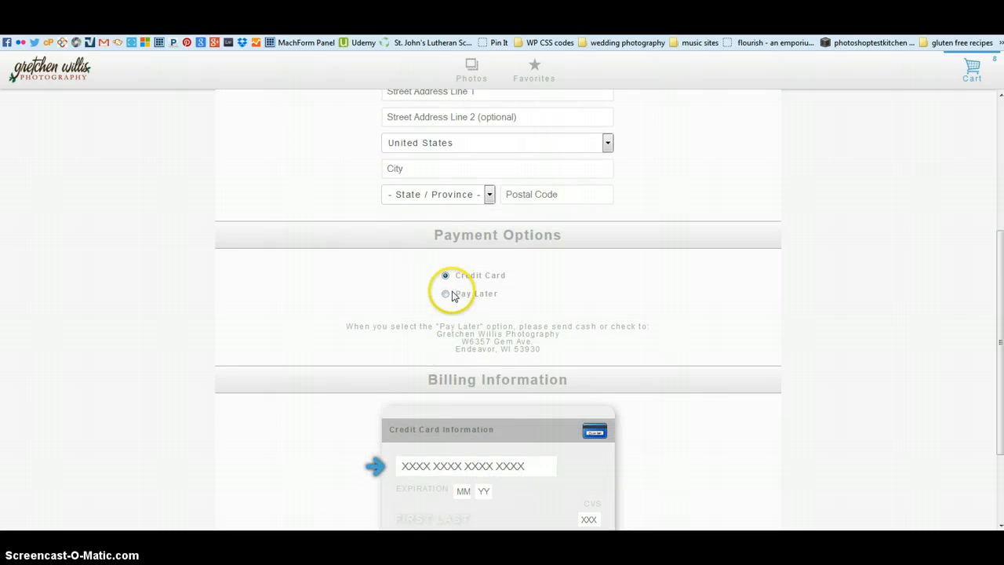
pyautogui.scroll(-3)
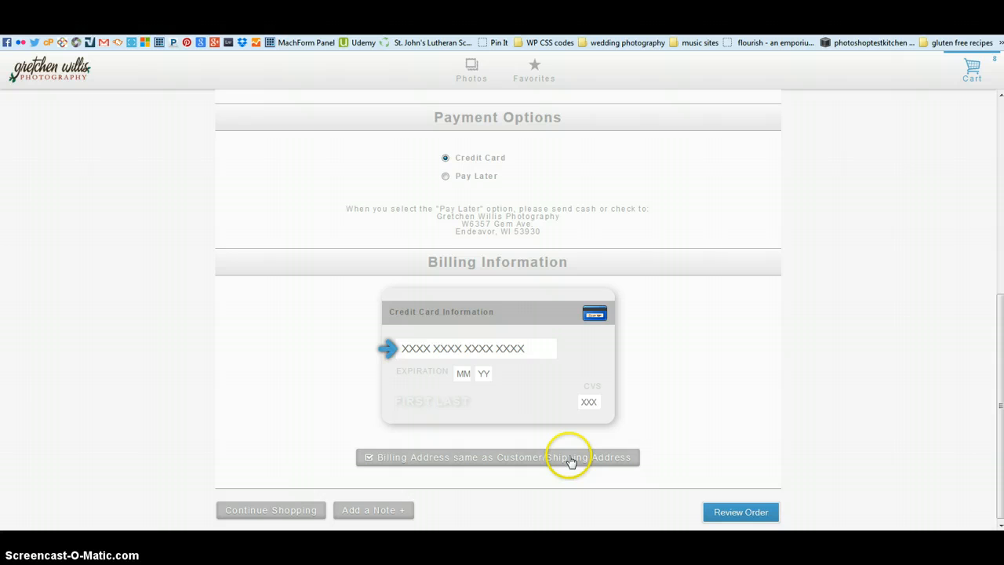
pyautogui.moveTo(719, 521)
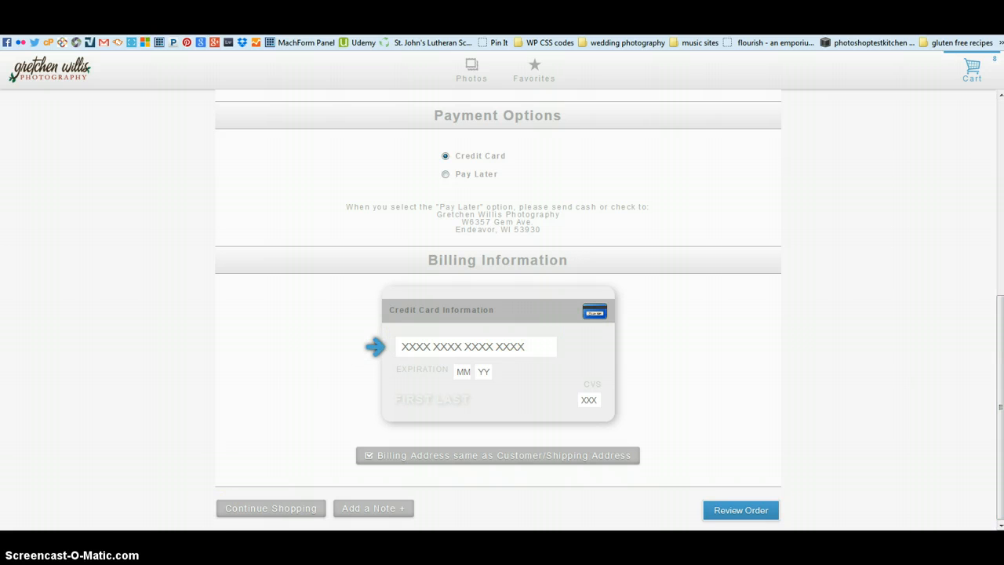
pyautogui.moveTo(18, 530)
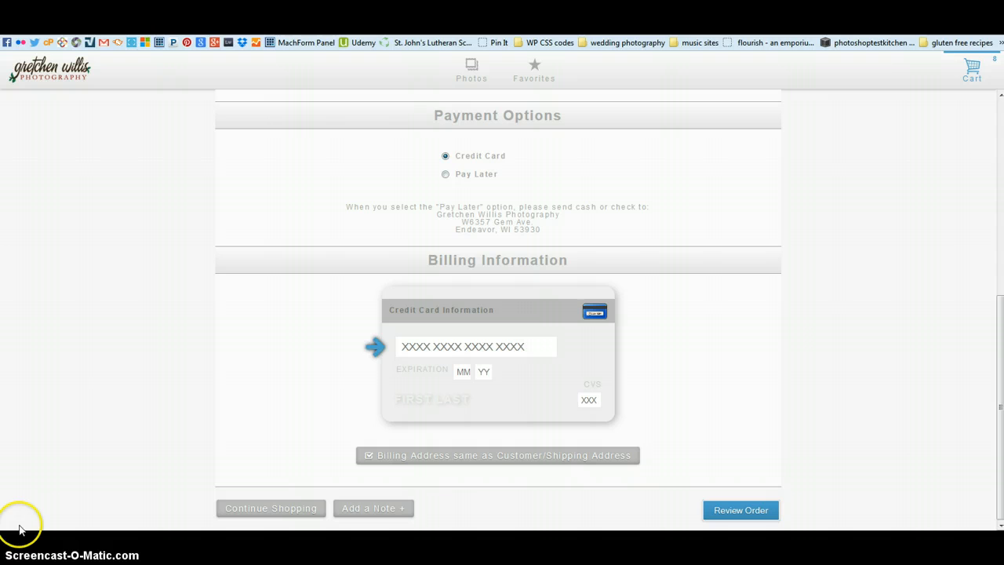